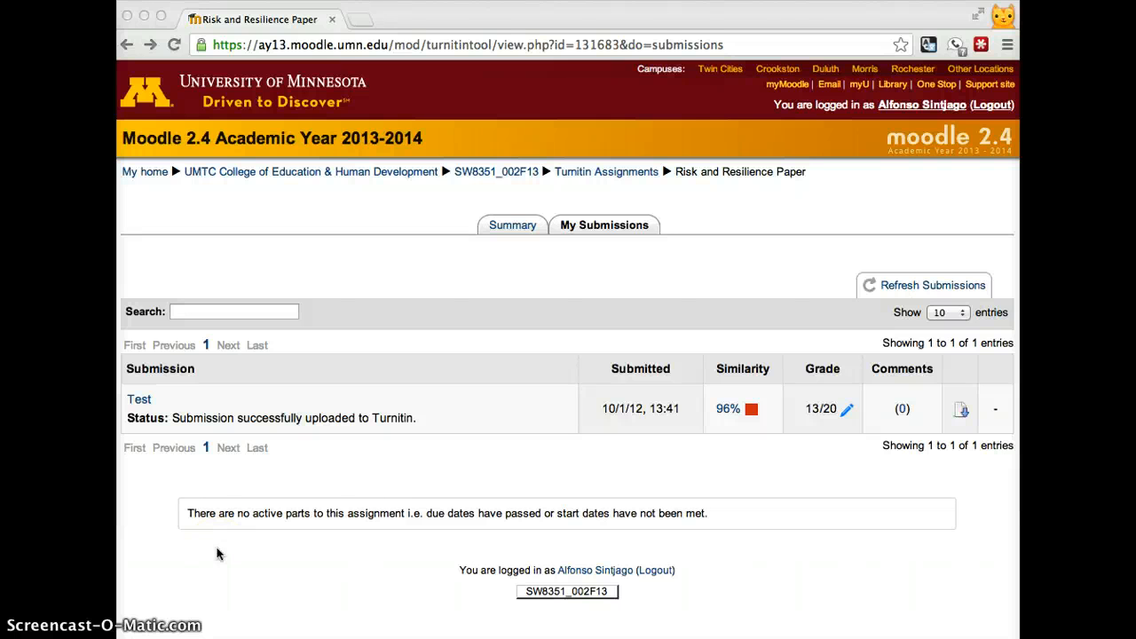
mouse_move(607, 172)
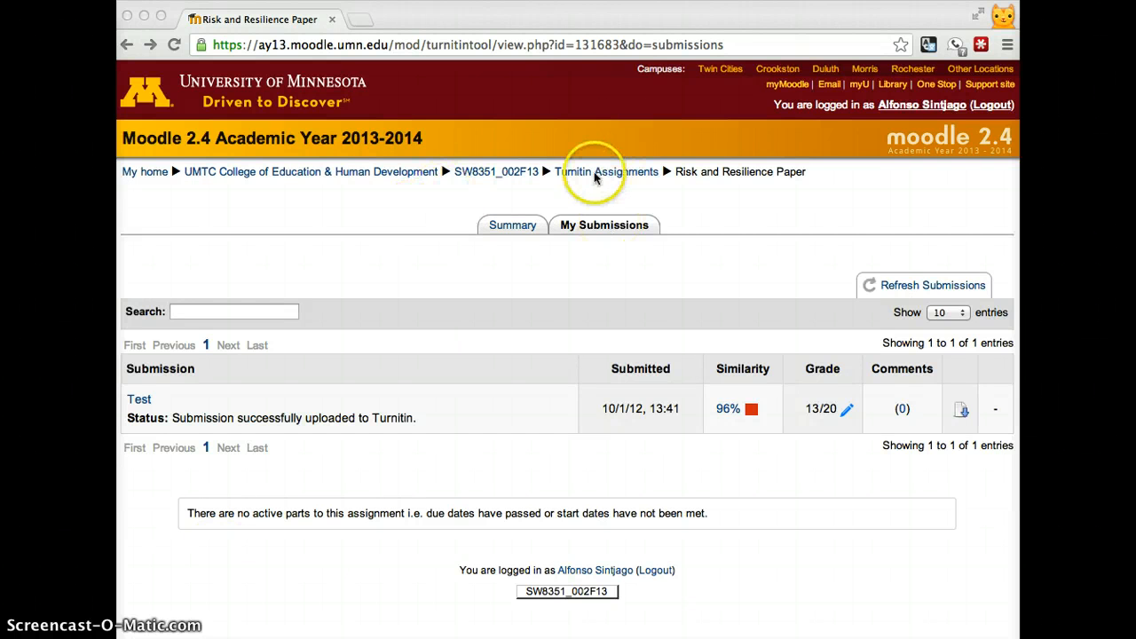
Return to the SW8351_002F13 course page via its breadcrumb link.
right_click(506, 173)
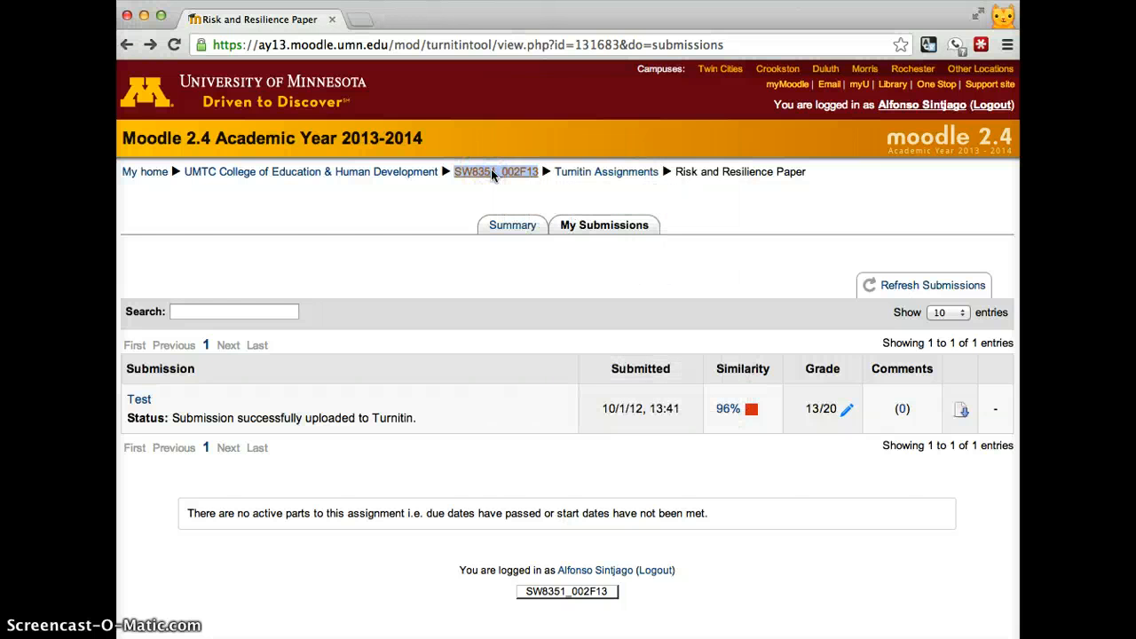
left_click(494, 172)
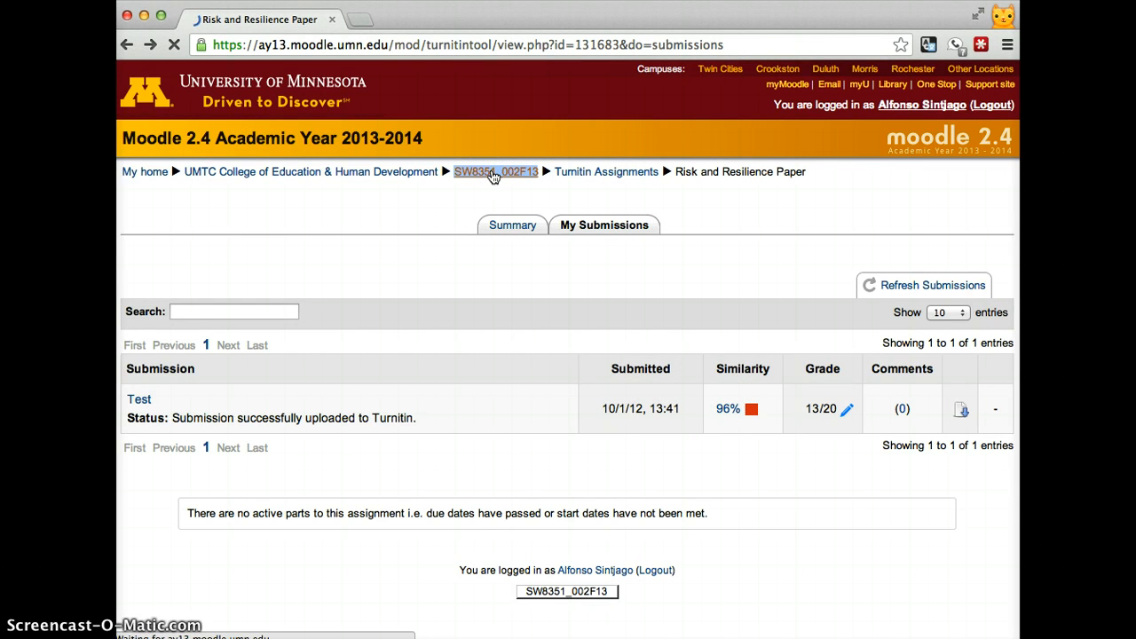
Load the SW8351_002F13 course page and scroll through its topics.
left_click(494, 171)
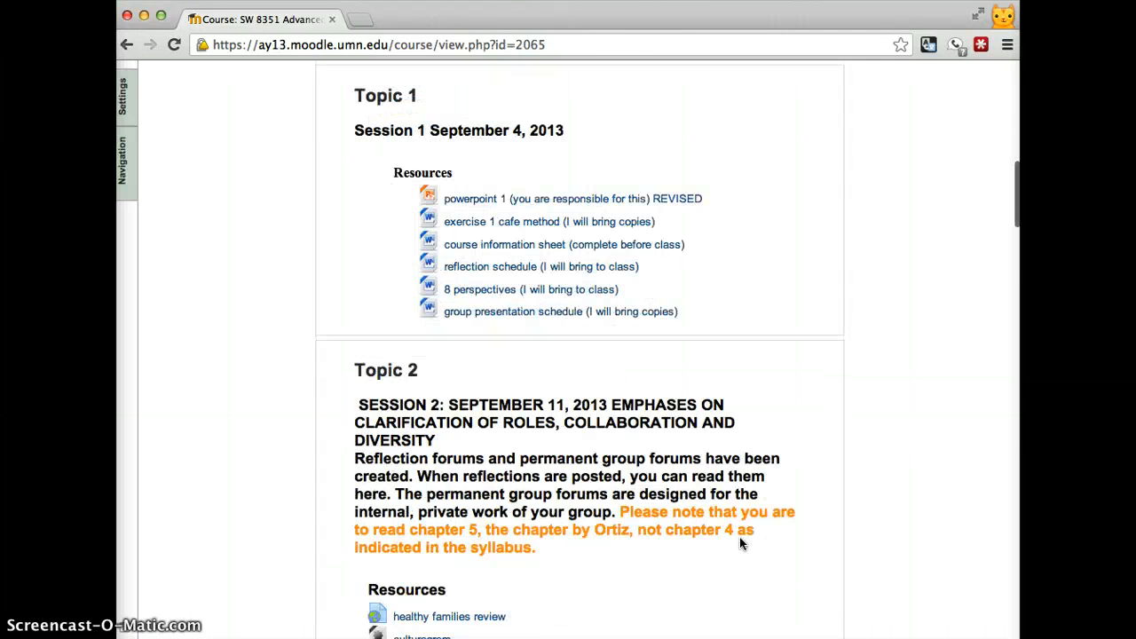
scroll("down", 3)
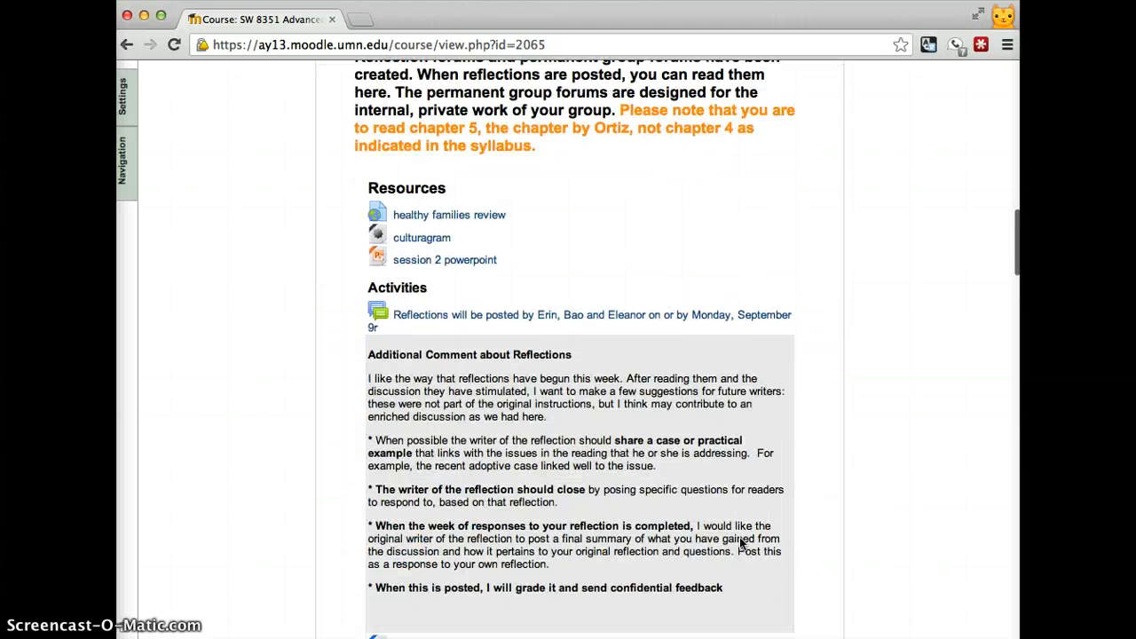
scroll("down", 3)
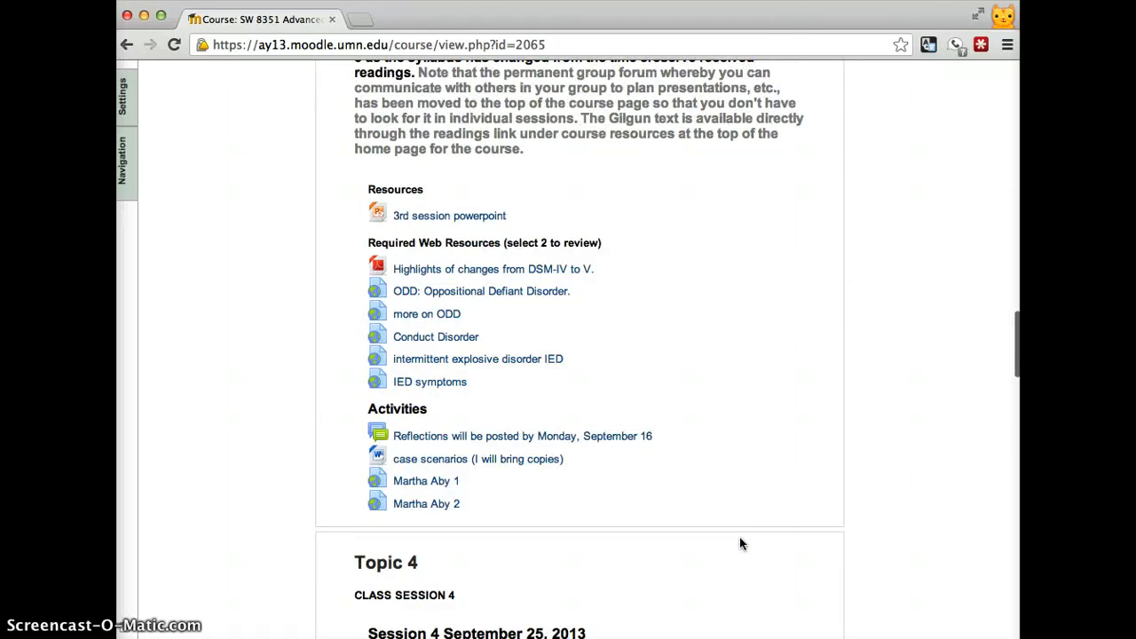
scroll("up", 3)
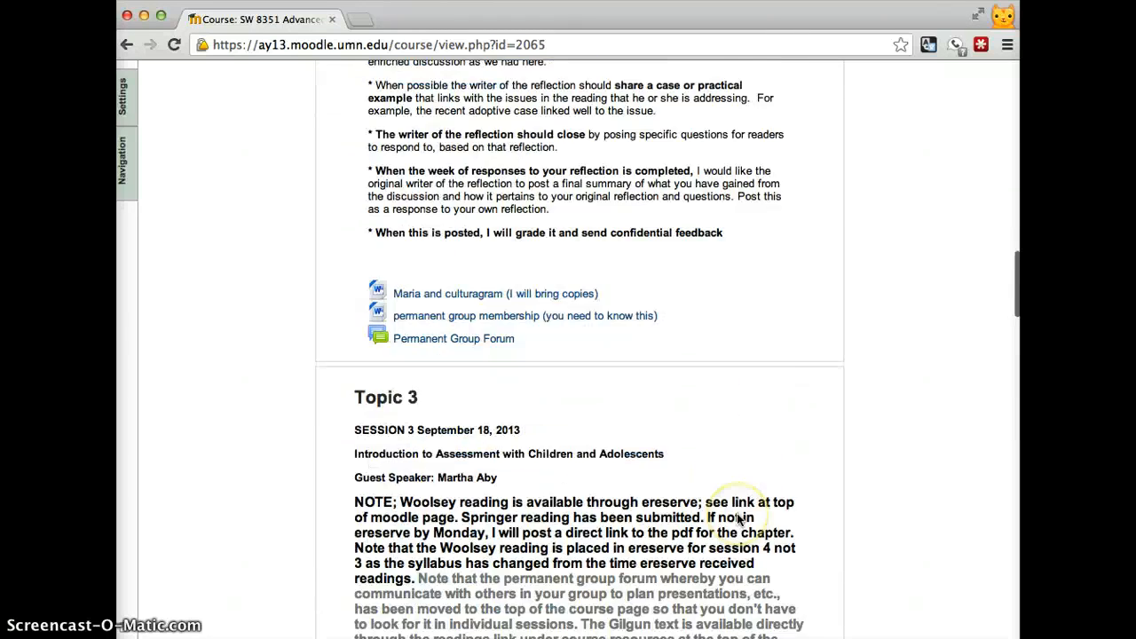
scroll("up", 3)
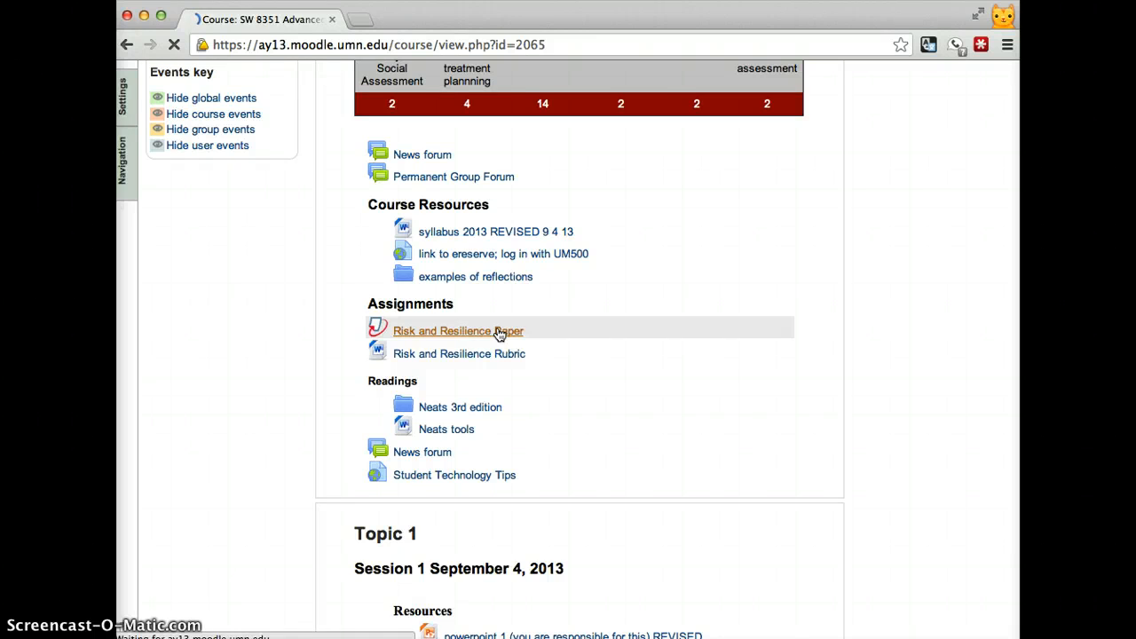
Open Risk and Resilience Paper and its My Submissions tab showing Test at 13/20, 96% similarity.
left_click(458, 330)
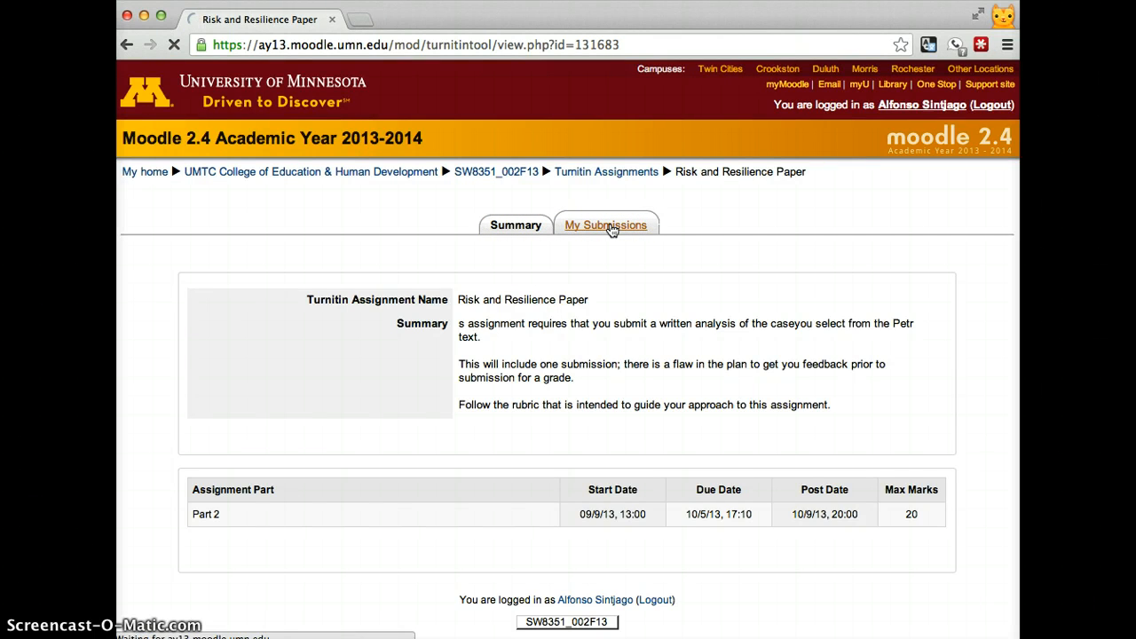
left_click(606, 225)
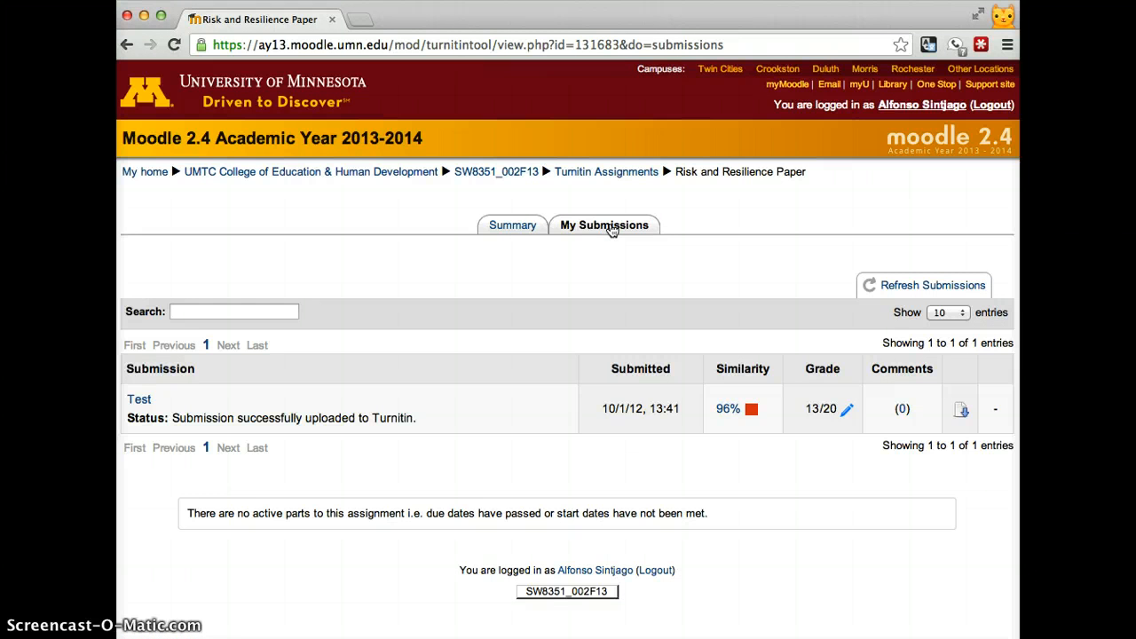
mouse_move(633, 408)
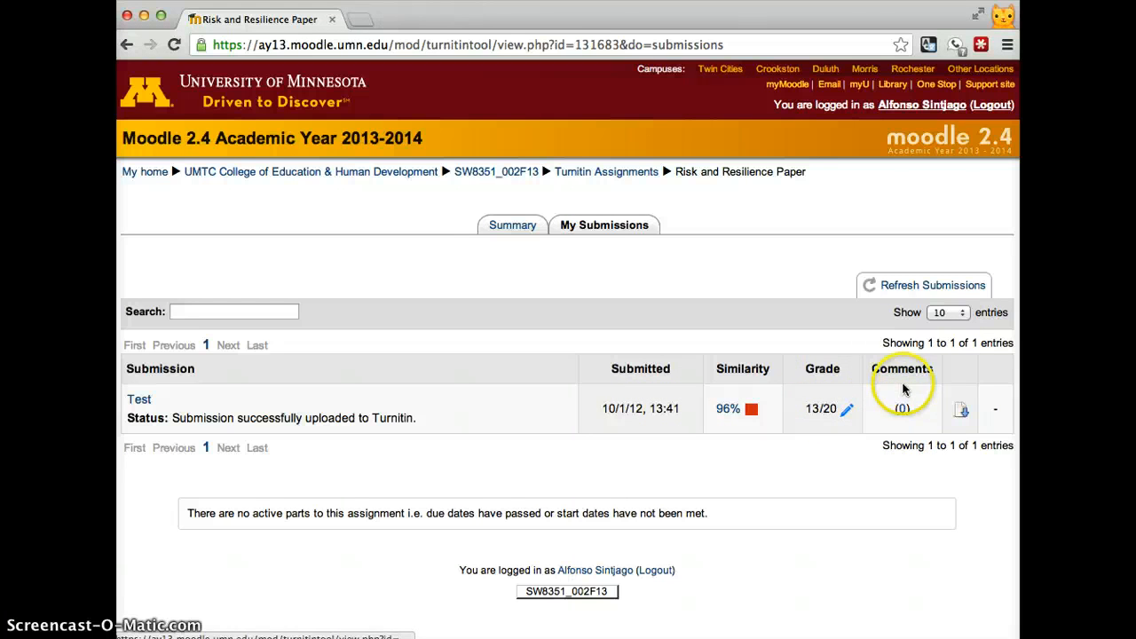
mouse_move(961, 418)
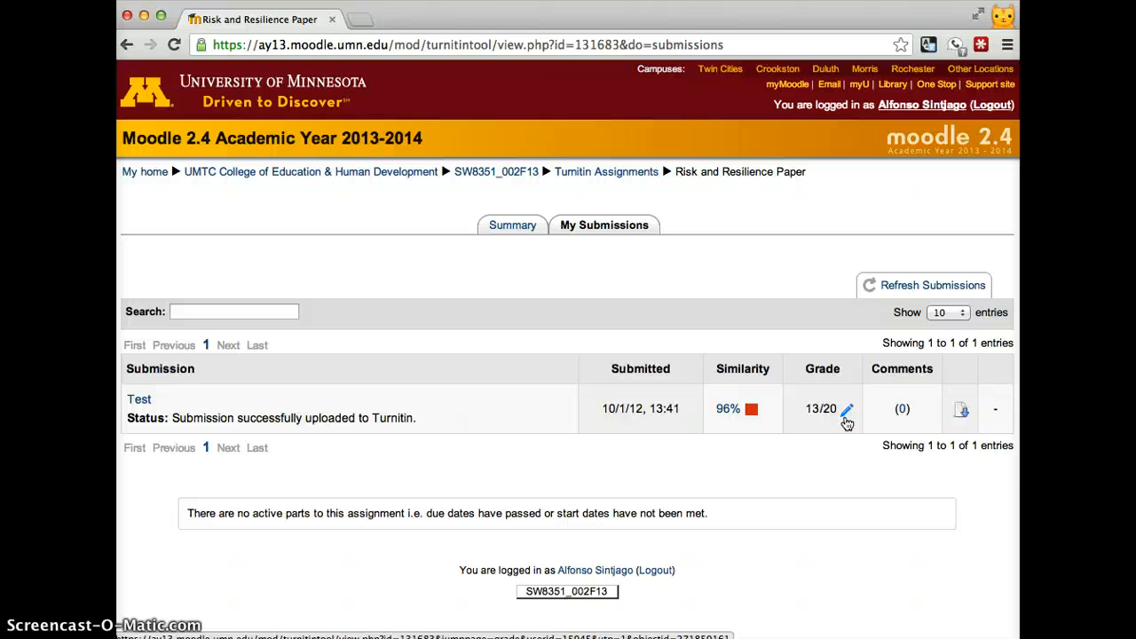
mouse_move(955, 631)
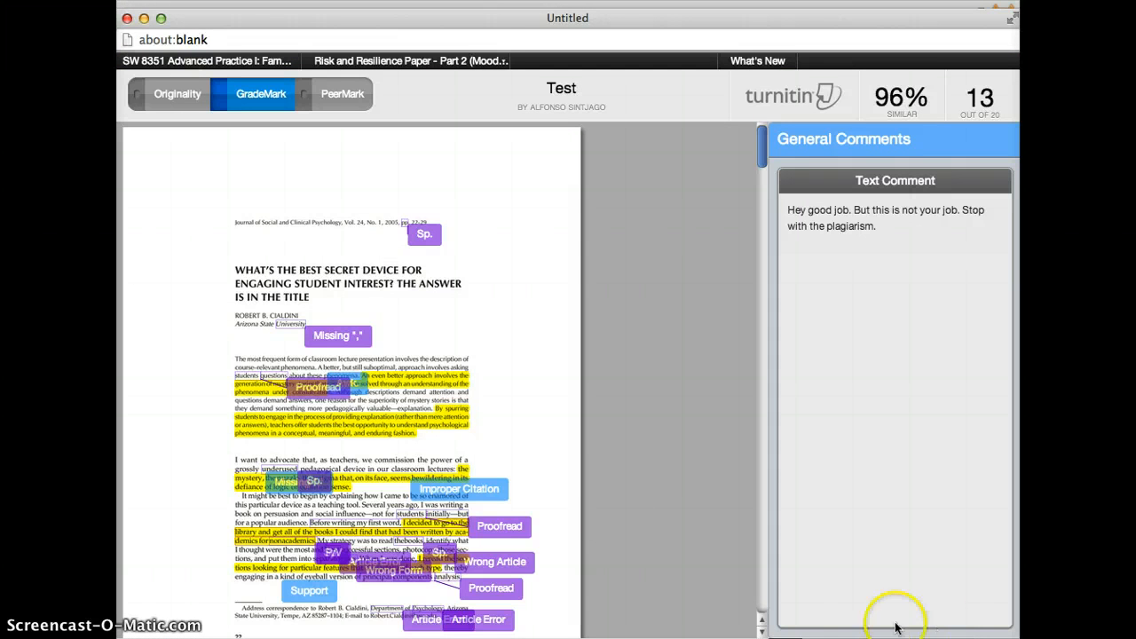
mouse_move(426, 432)
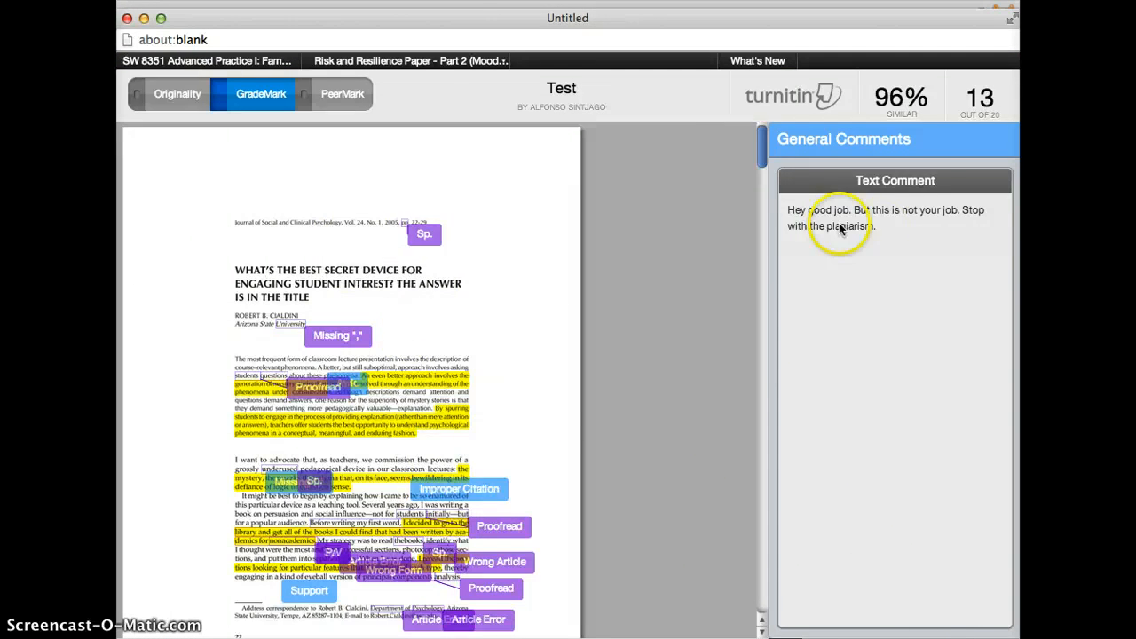
mouse_move(899, 236)
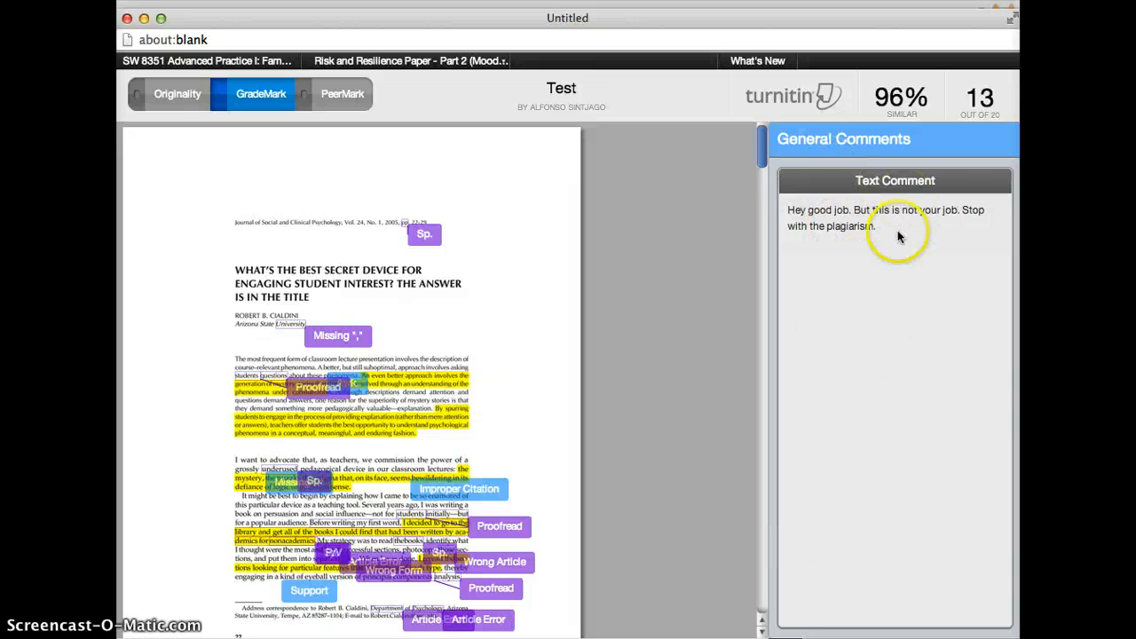
mouse_move(859, 621)
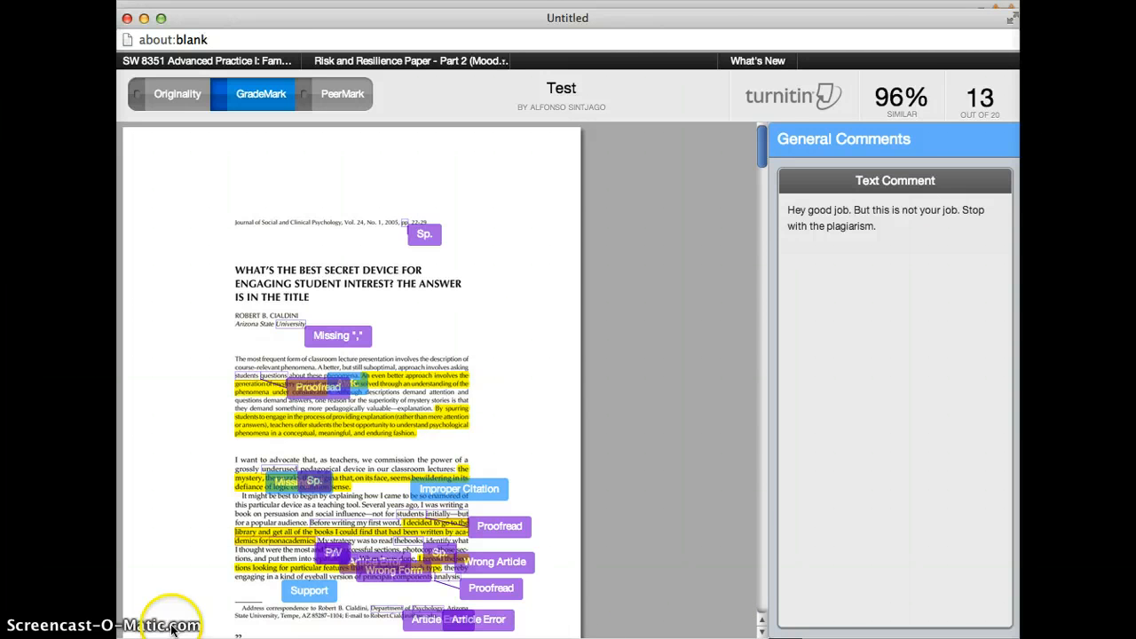
mouse_move(260, 19)
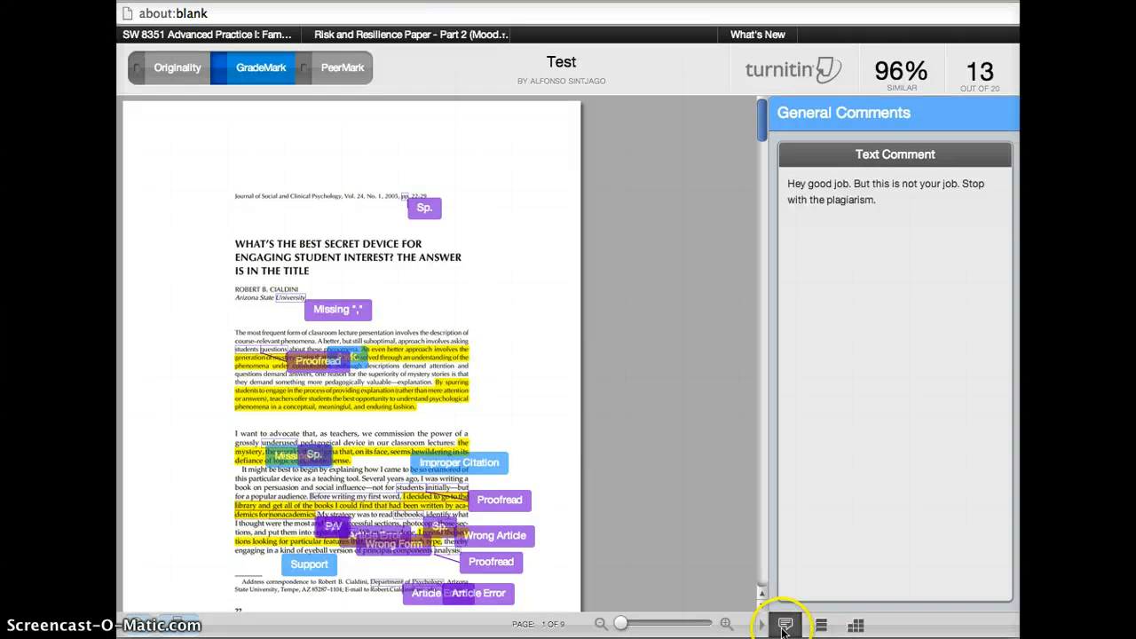
Review per-page comment counts, then the rubric scores down to 1.3/2 (65%).
left_click(820, 625)
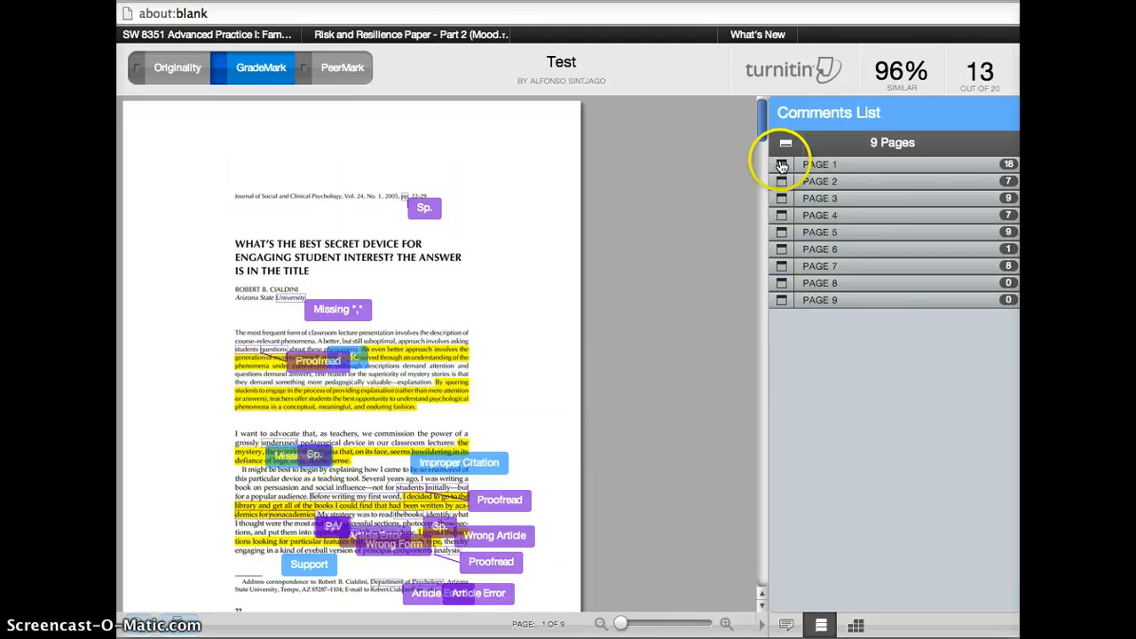
left_click(855, 624)
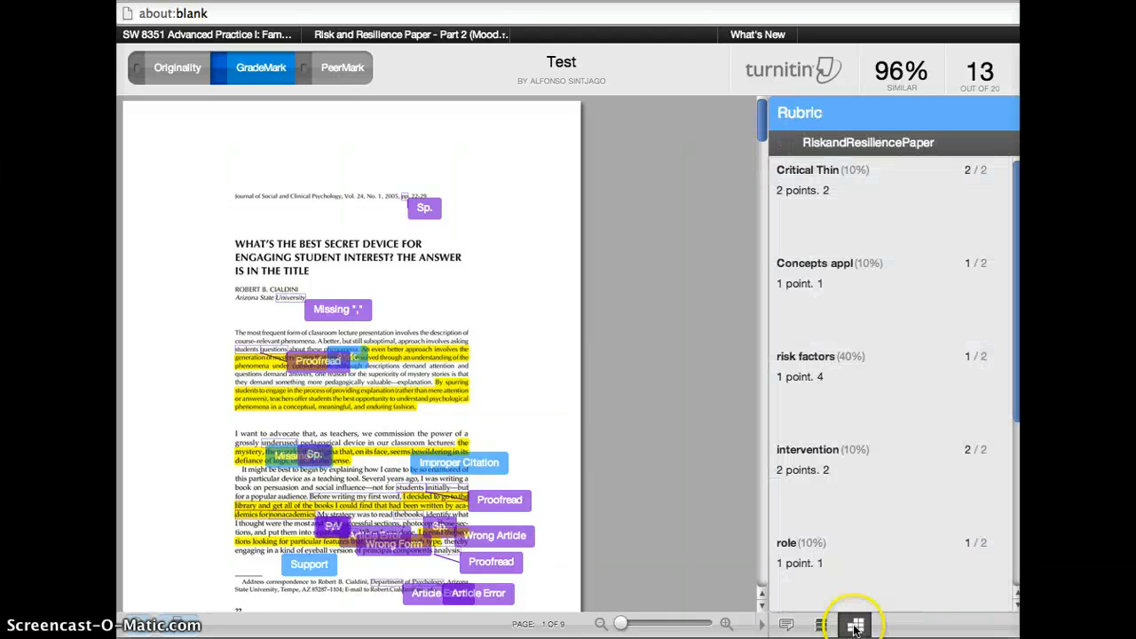
scroll("down", 3)
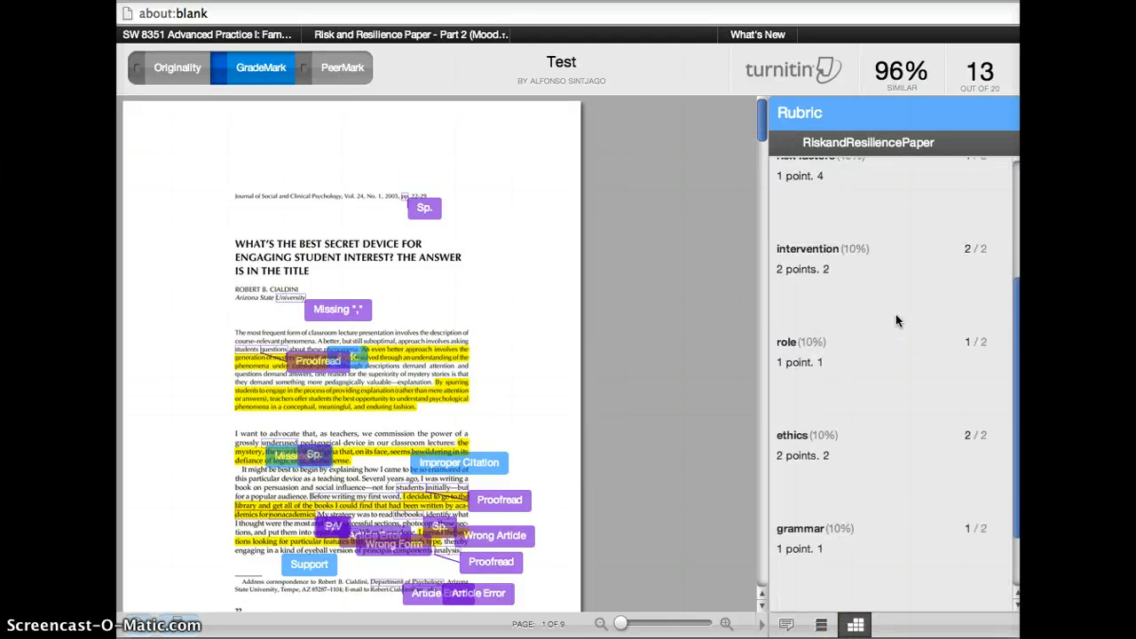
scroll("down", 3)
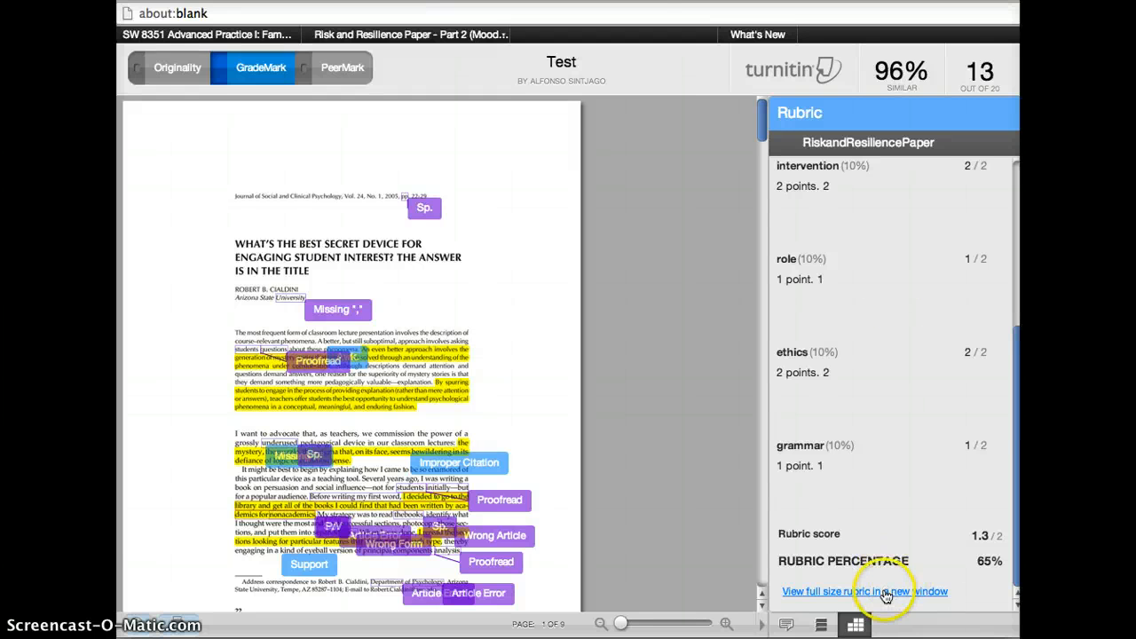
left_click(864, 591)
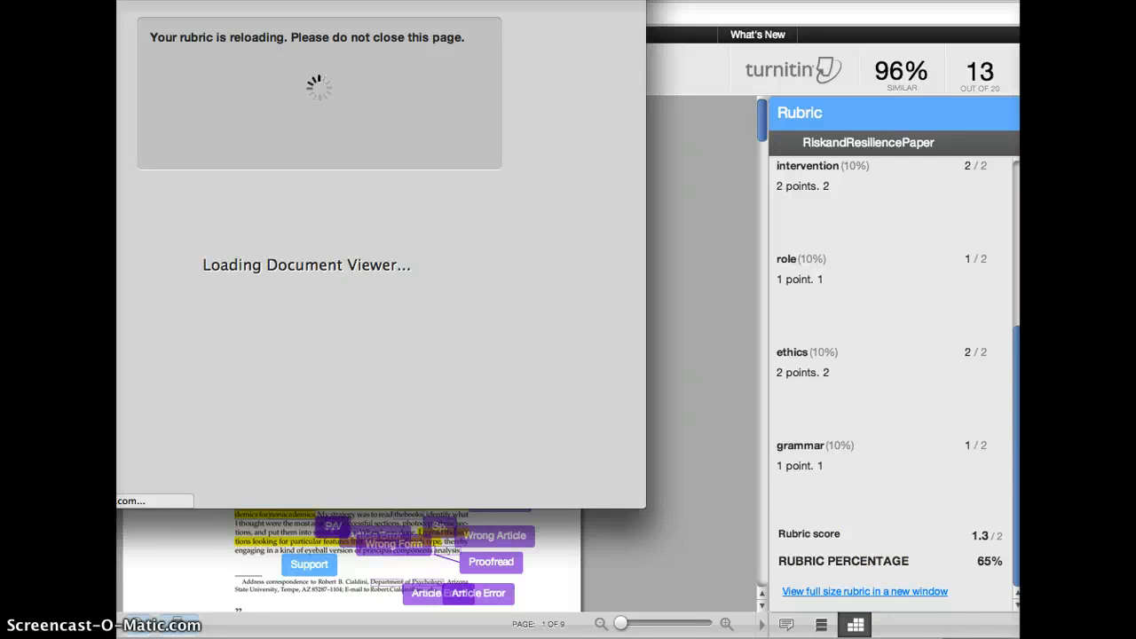
left_click(864, 591)
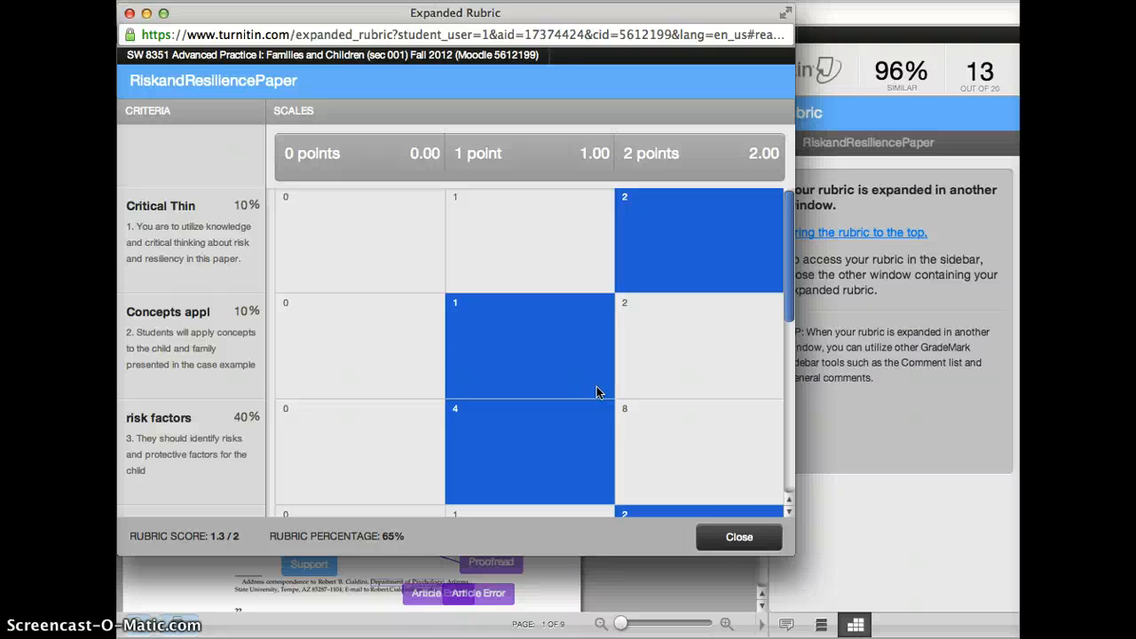
left_click(739, 536)
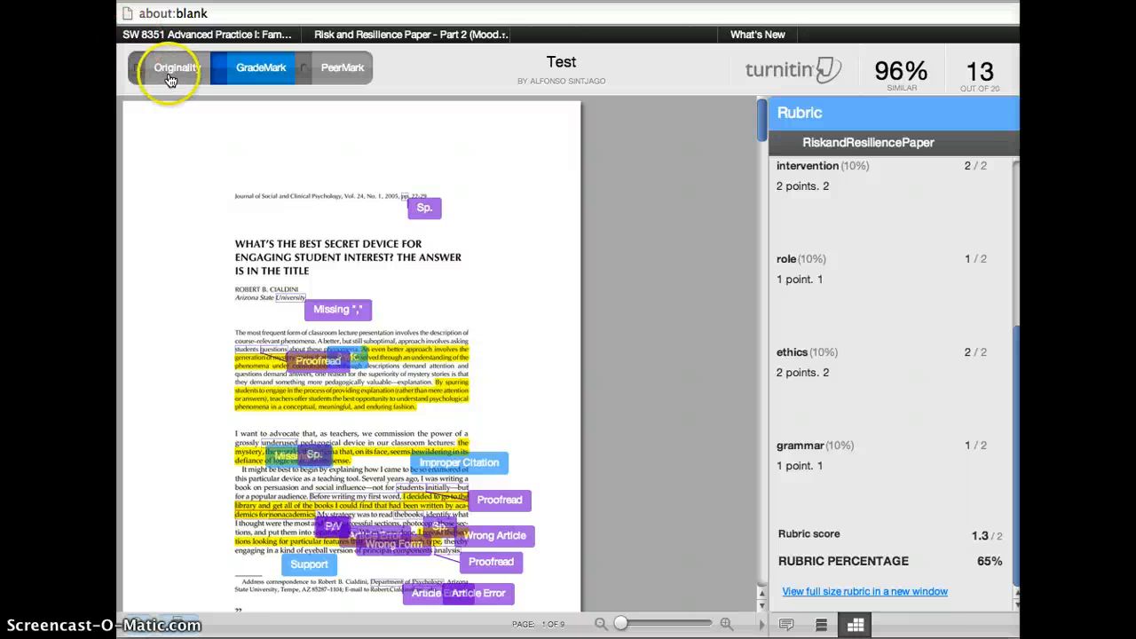
left_click(177, 67)
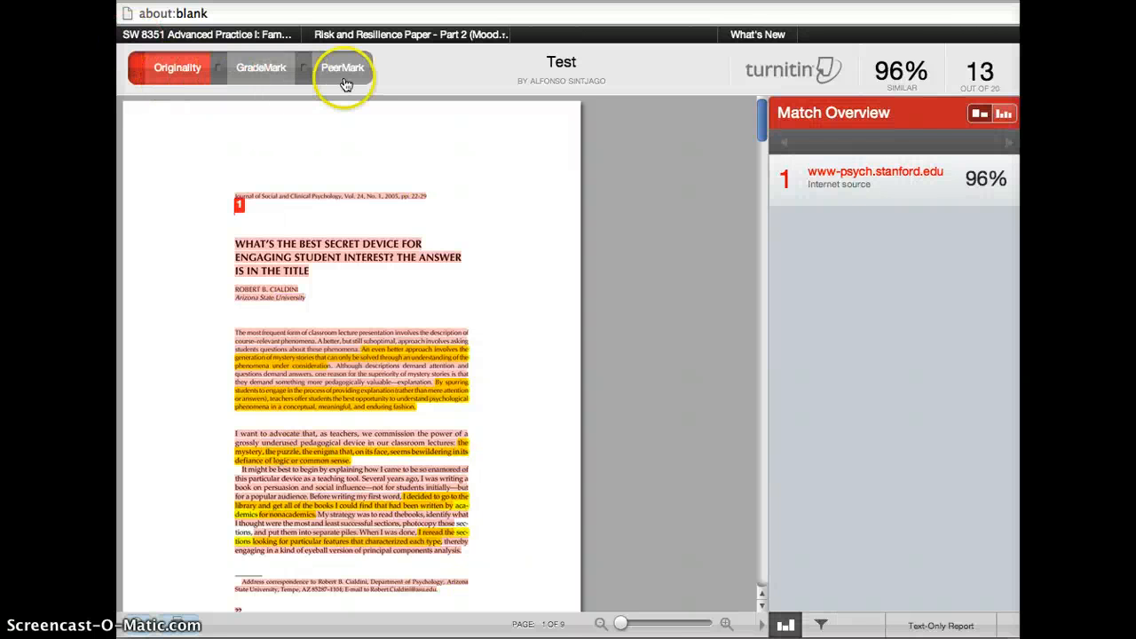
left_click(261, 68)
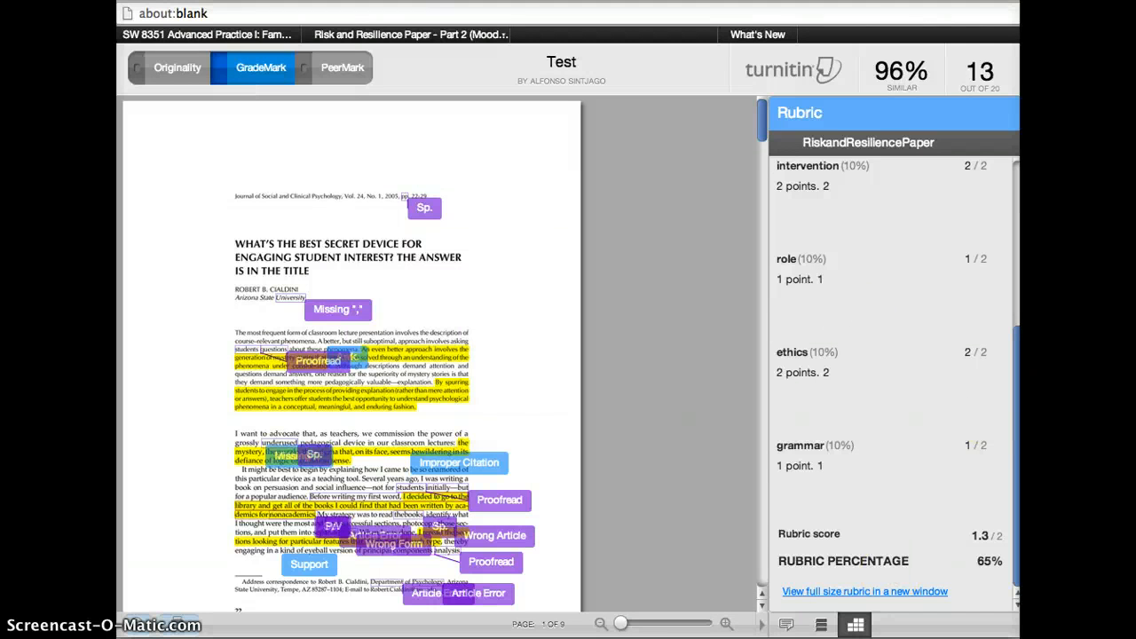
mouse_move(272, 223)
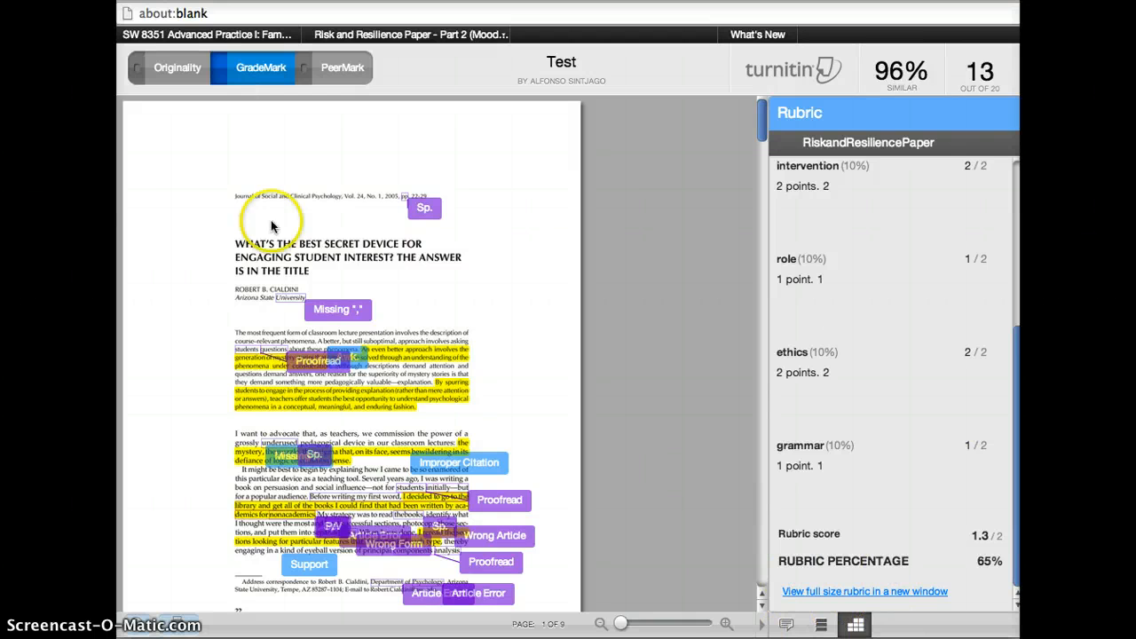